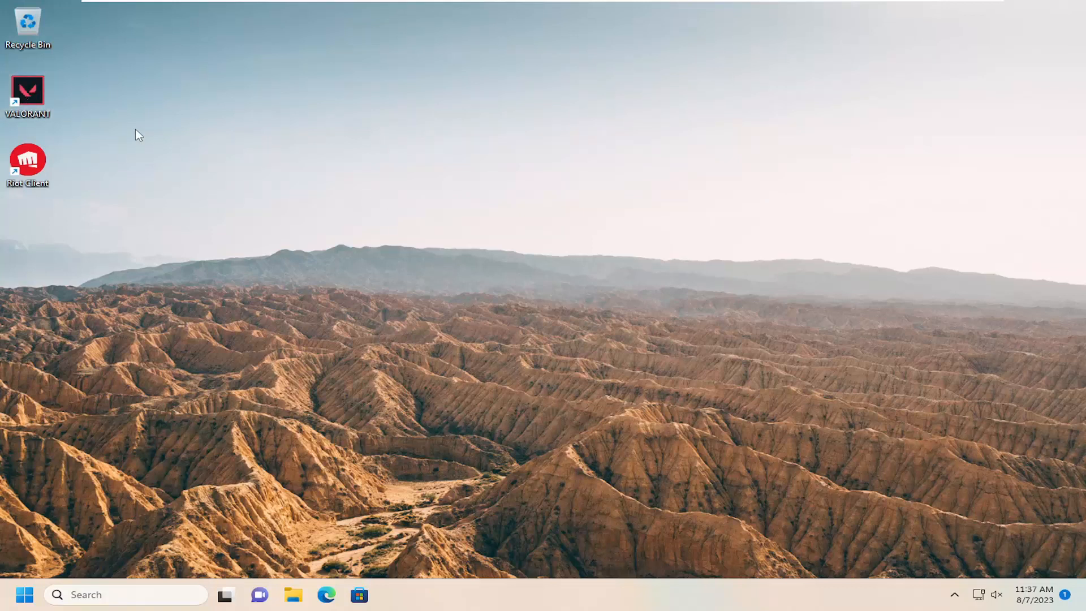
# - Launch Riot Client from its desktop shortcut to reach the sign-in screen
pyautogui.doubleClick(27, 158)
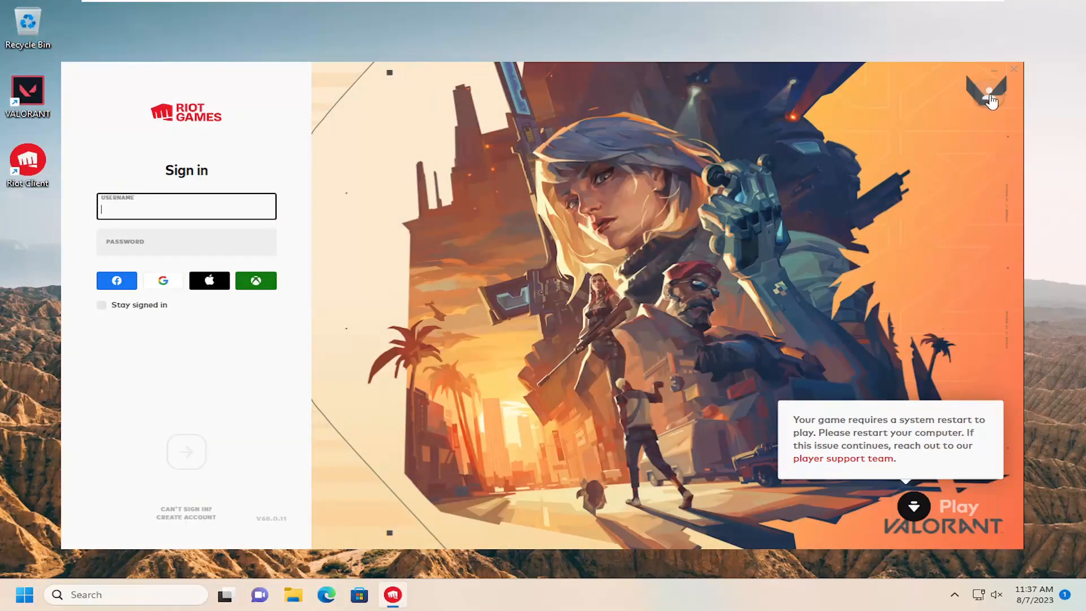
# - Reach the VALORANT page of the client settings via the profile menu
pyautogui.click(987, 94)
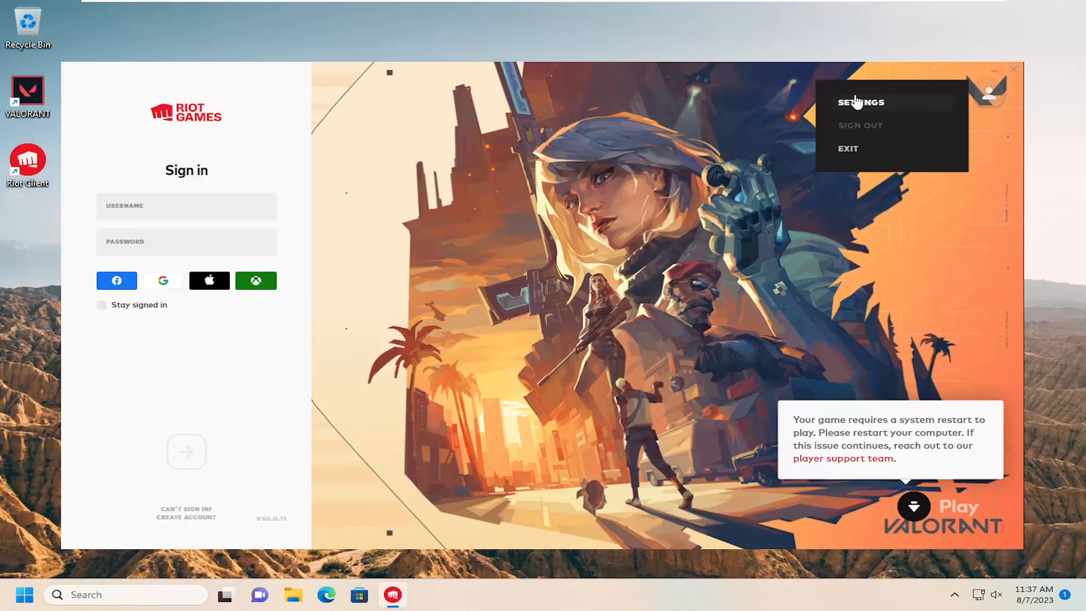
pyautogui.click(859, 102)
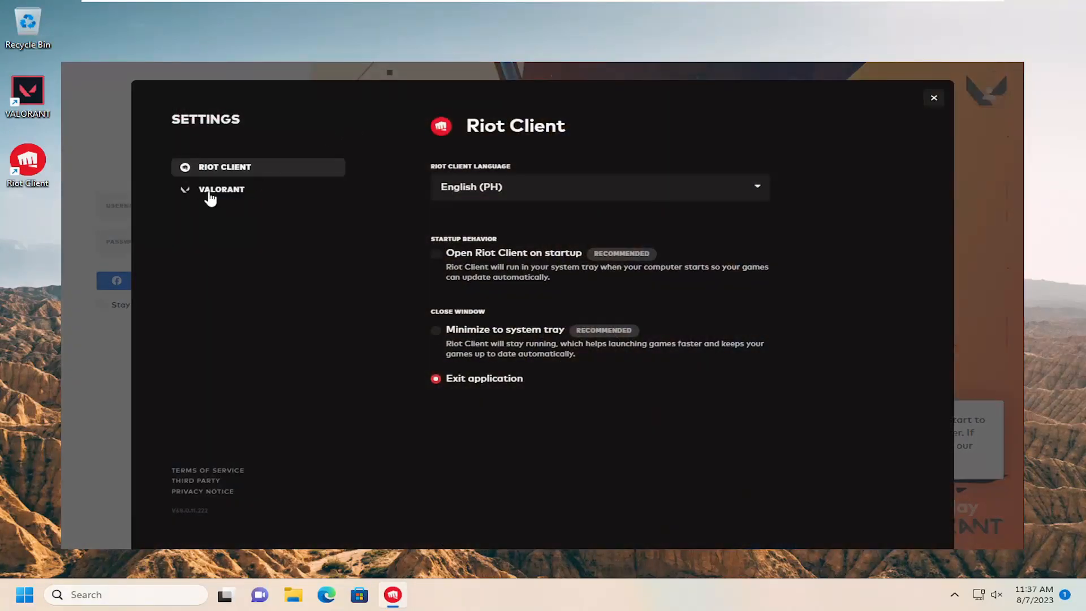
pyautogui.click(222, 189)
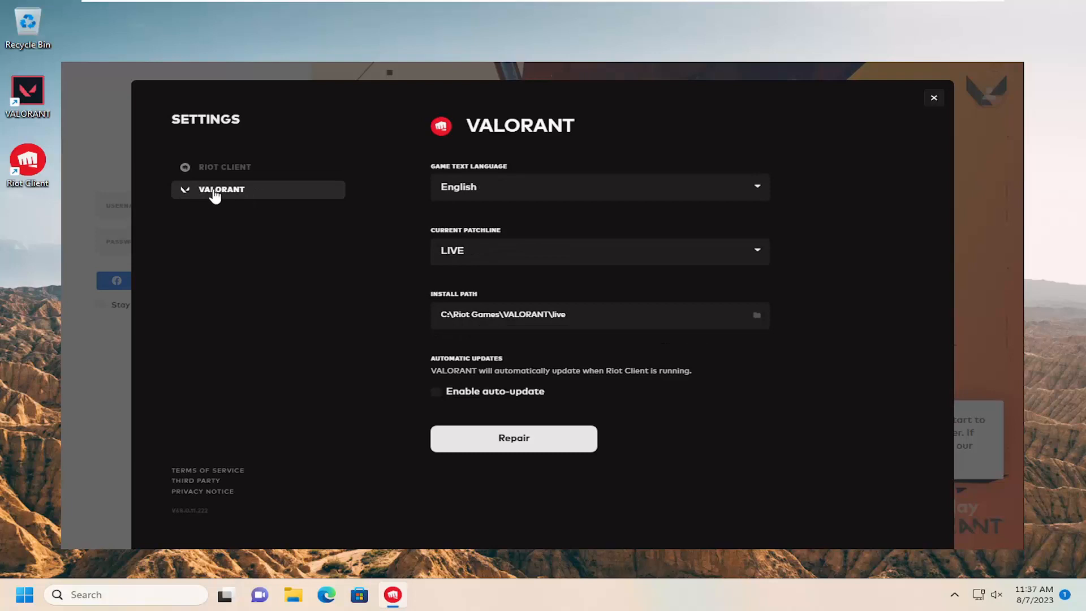
pyautogui.moveTo(473, 173)
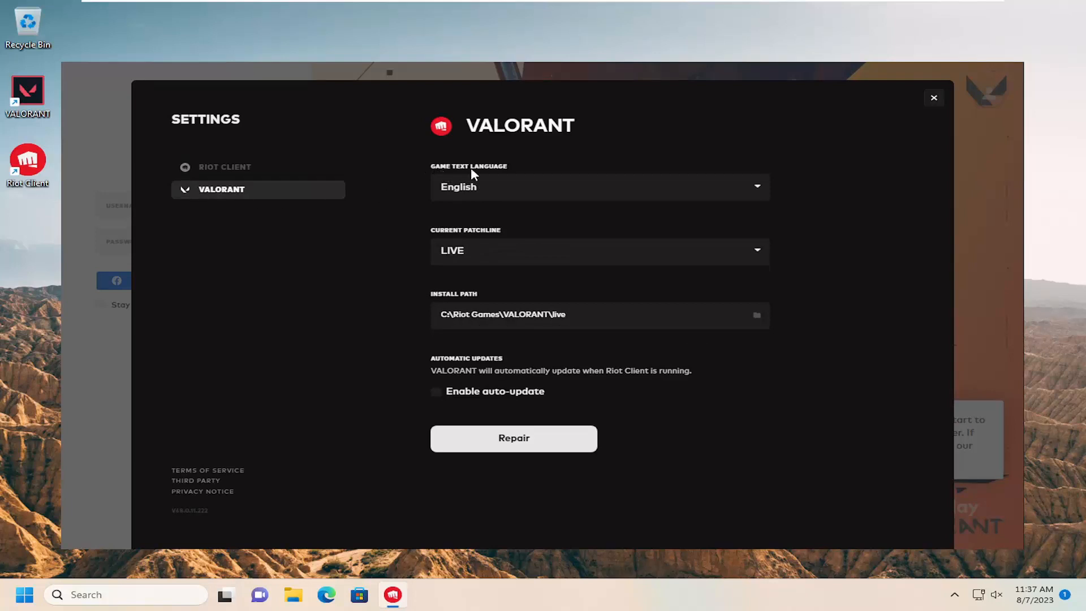
# - Expand the Game Text Language list and scroll toward Français
pyautogui.click(598, 186)
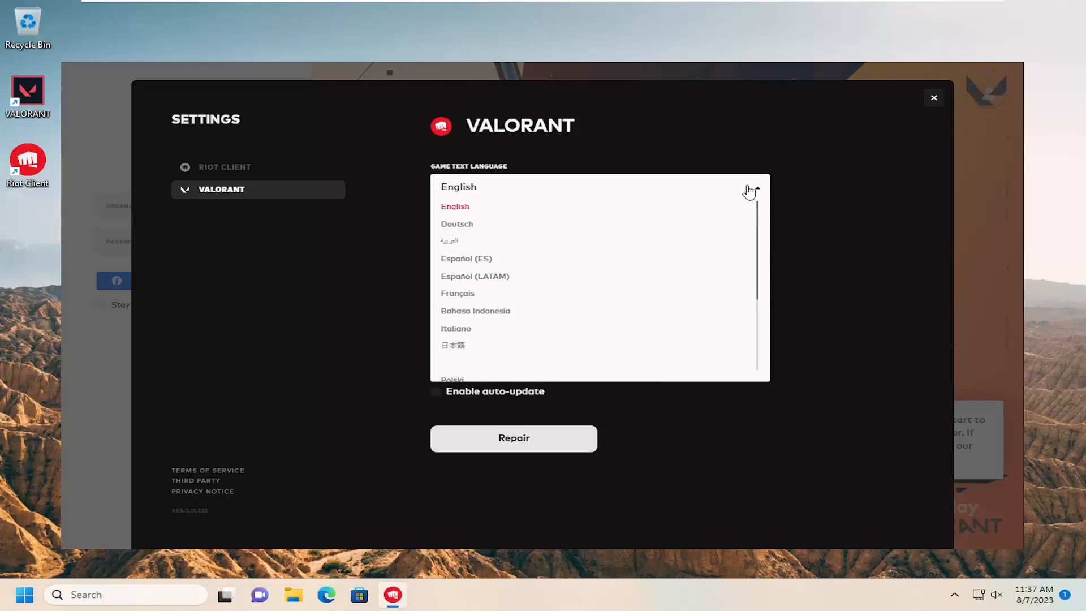
pyautogui.scroll(-3)
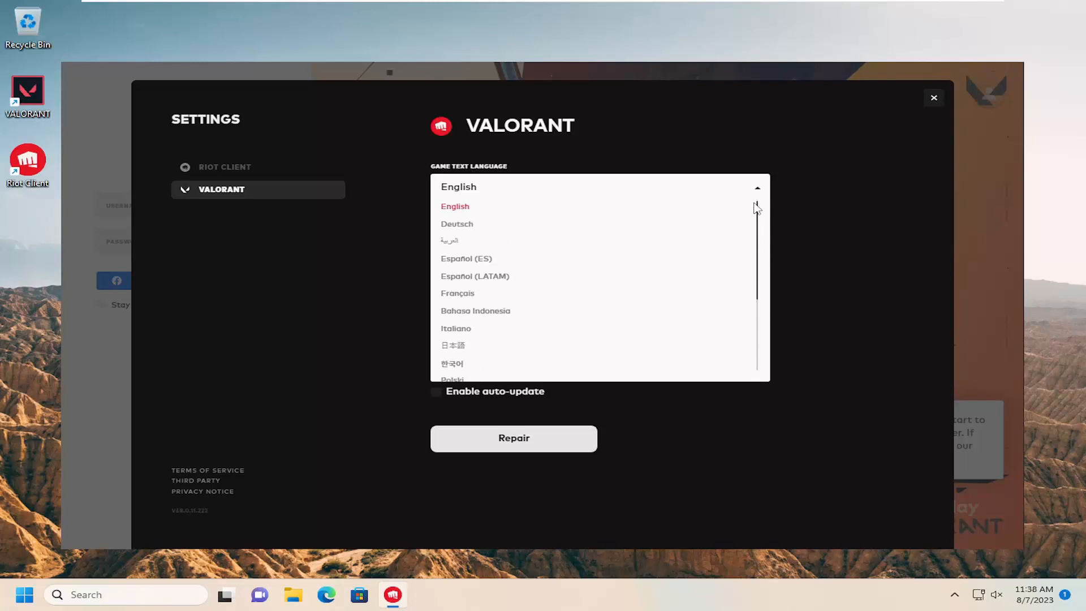
pyautogui.moveTo(551, 258)
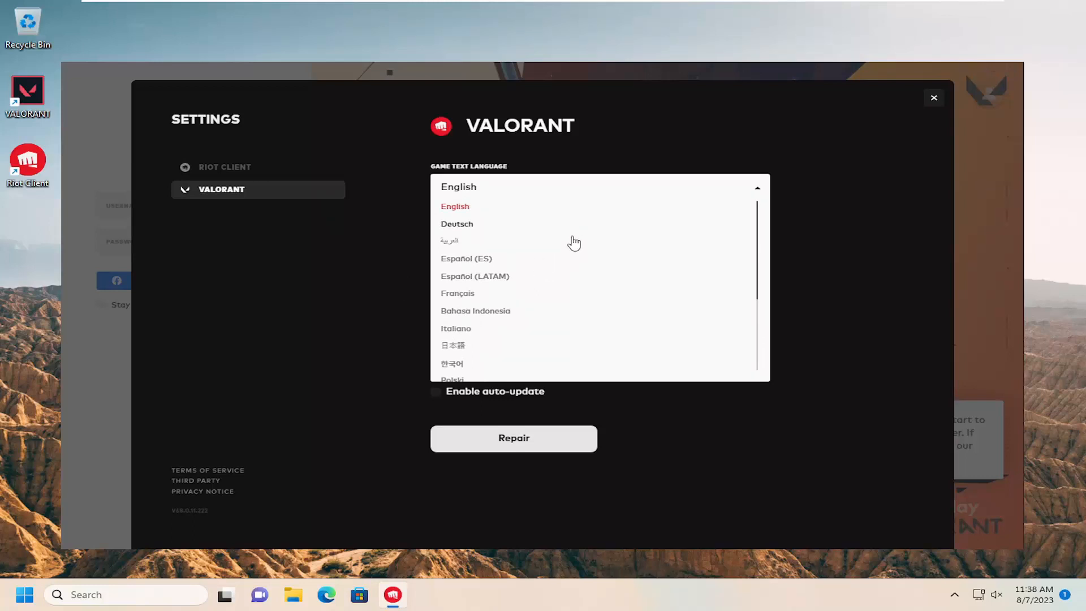
pyautogui.moveTo(499, 222)
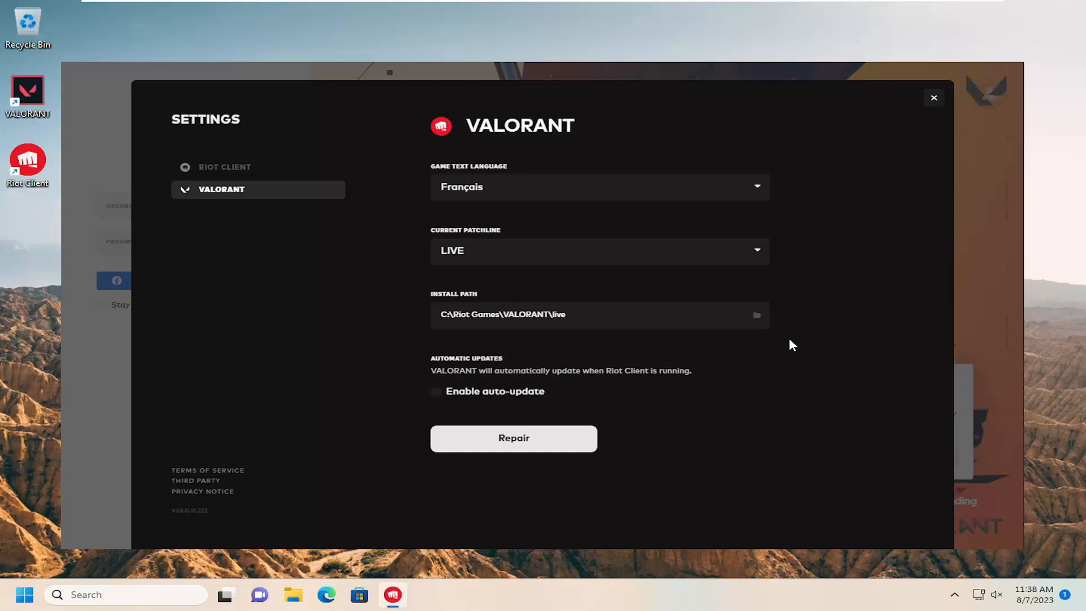
pyautogui.moveTo(733, 134)
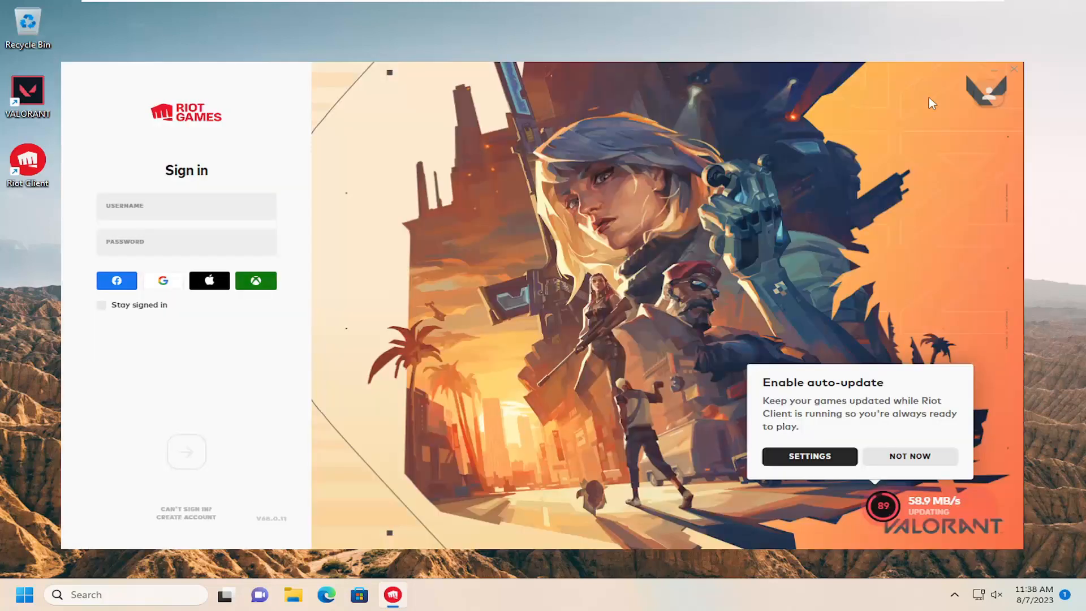
# - Decline the auto-update prompt with Not Now and head back to the profile menu
pyautogui.click(909, 456)
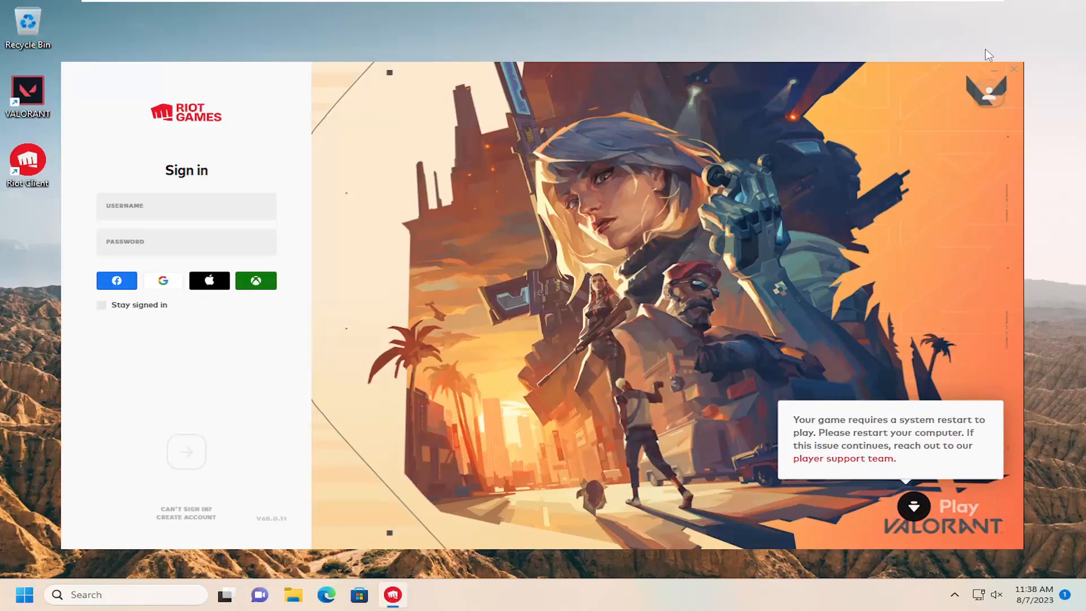
pyautogui.click(1012, 69)
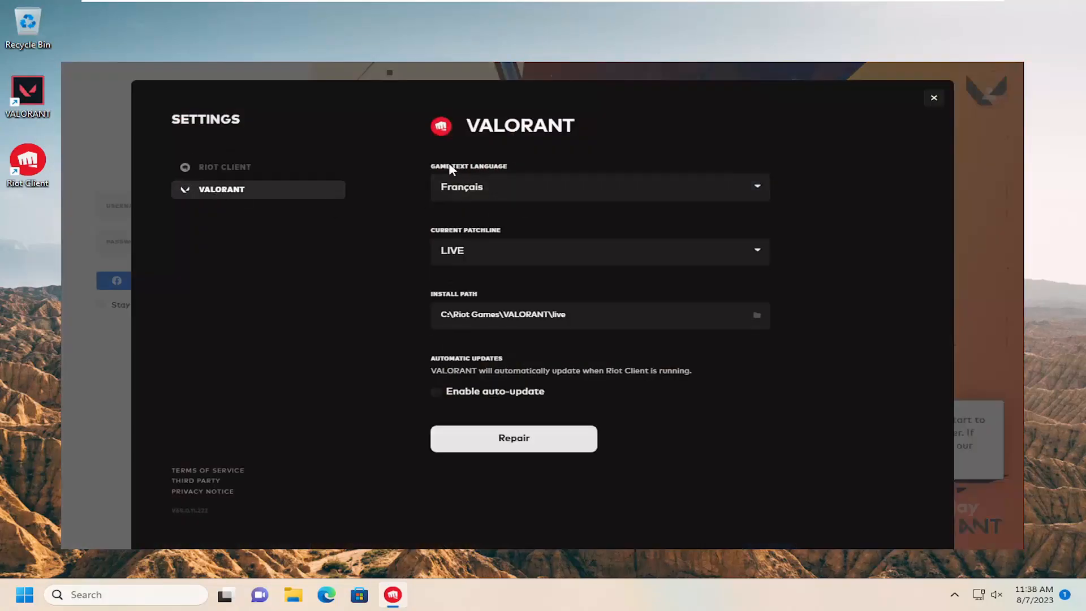
pyautogui.click(598, 187)
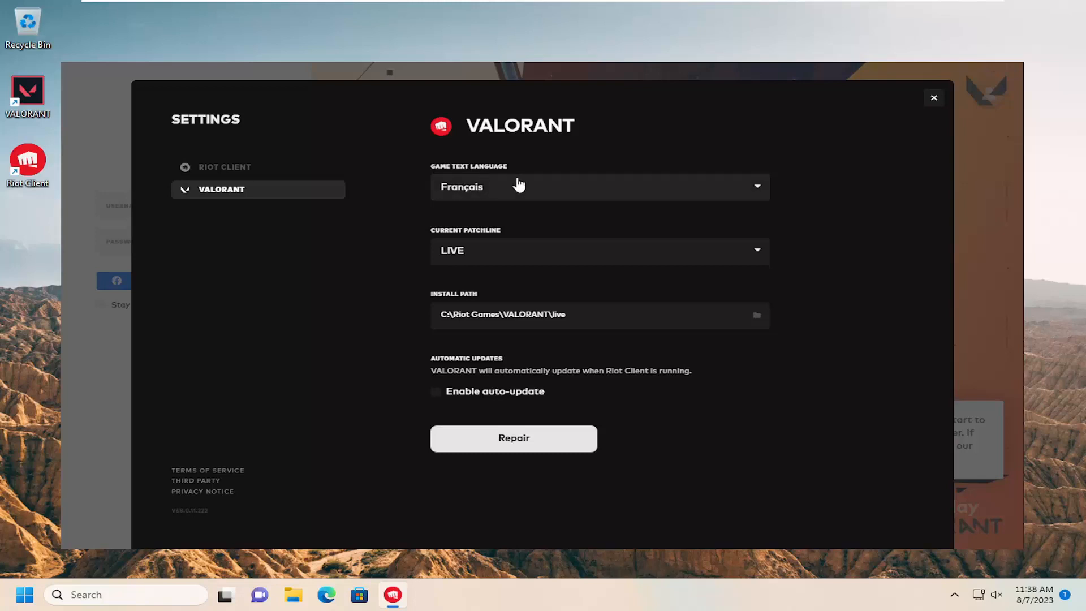
pyautogui.click(599, 187)
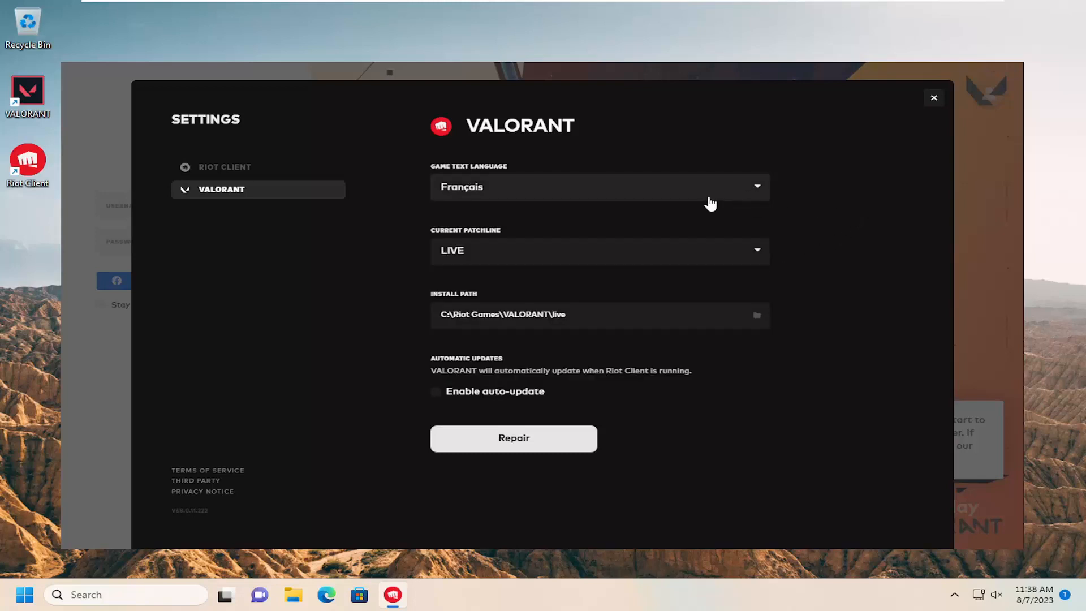
pyautogui.moveTo(701, 201)
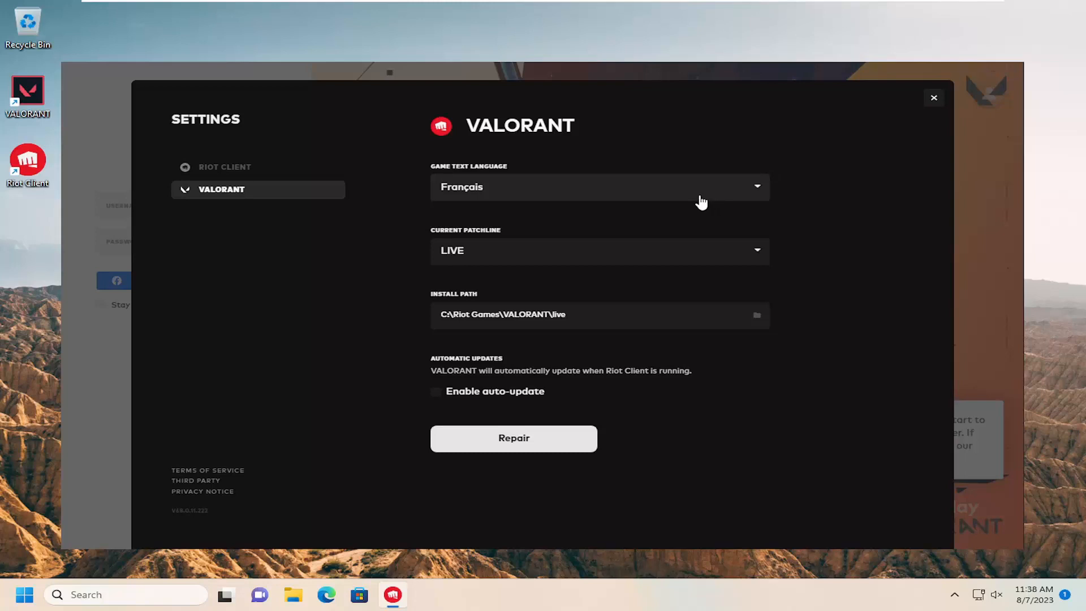